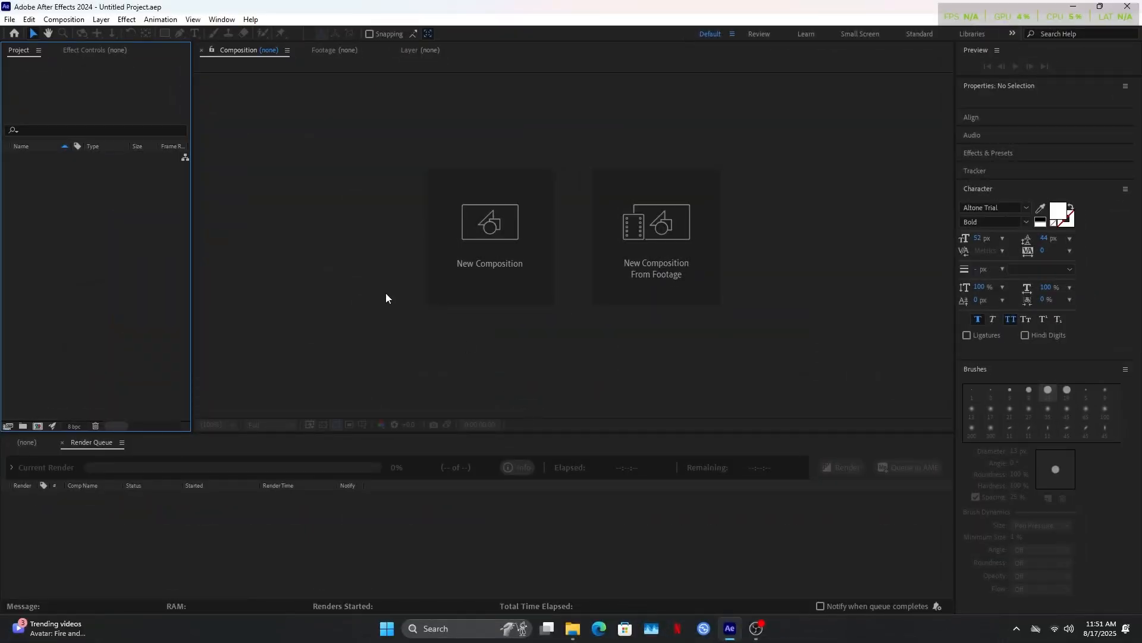
- Create a new composition at 1440×1600 pixels and 60 frames per second
click(489, 222)
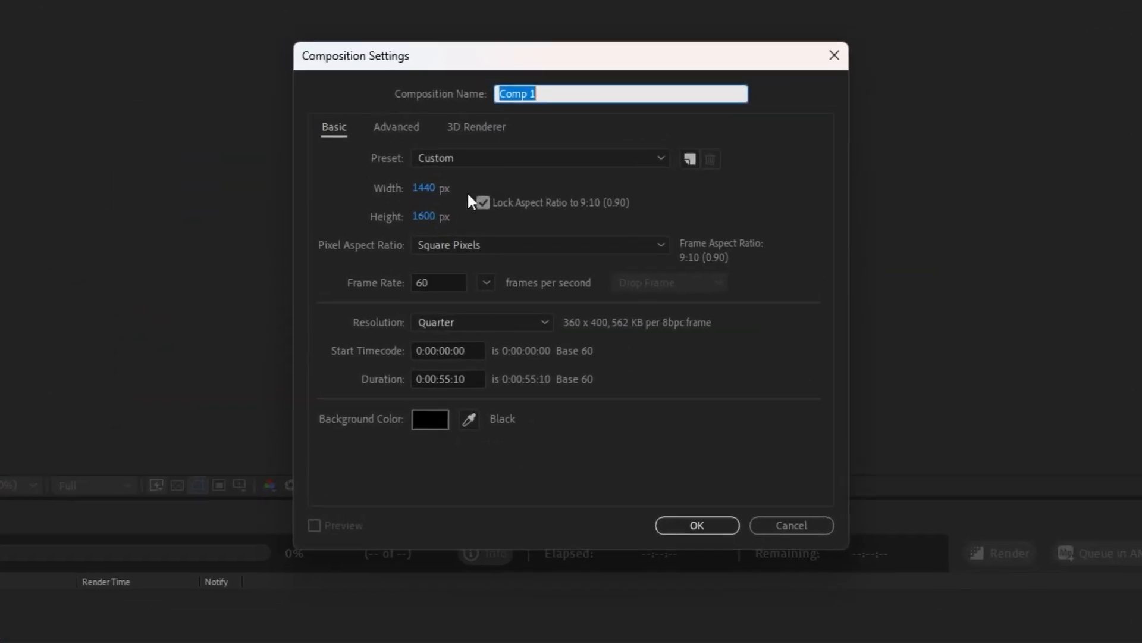
click(696, 525)
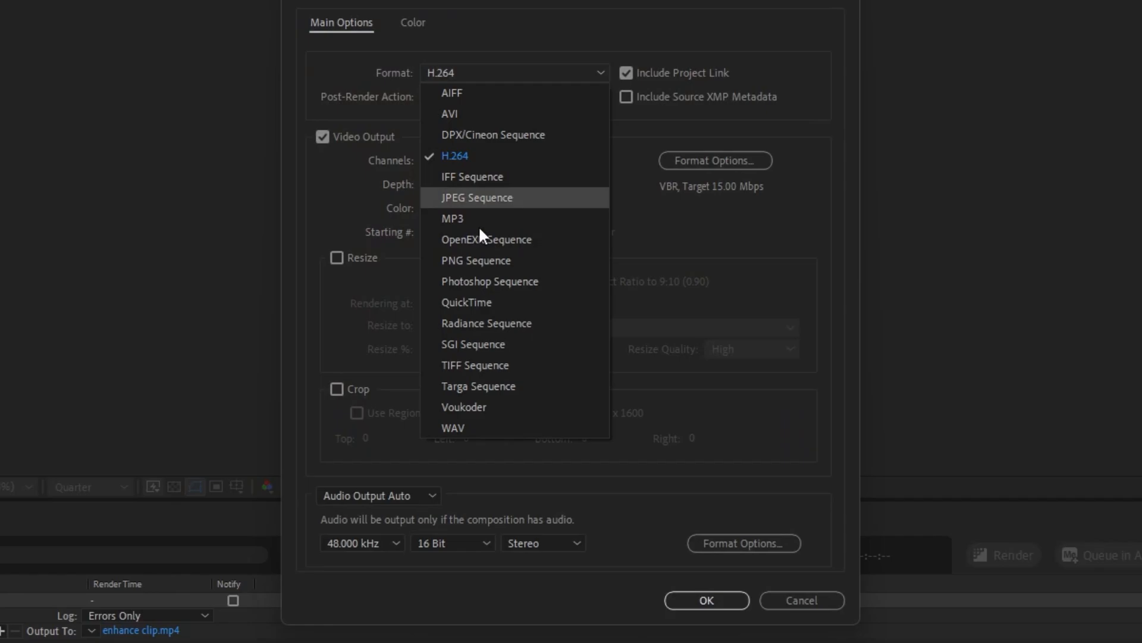
- Output to Voukoder with the 4:2:0 Lossless 8bit preset and start rendering enhance clip.mp4
click(463, 406)
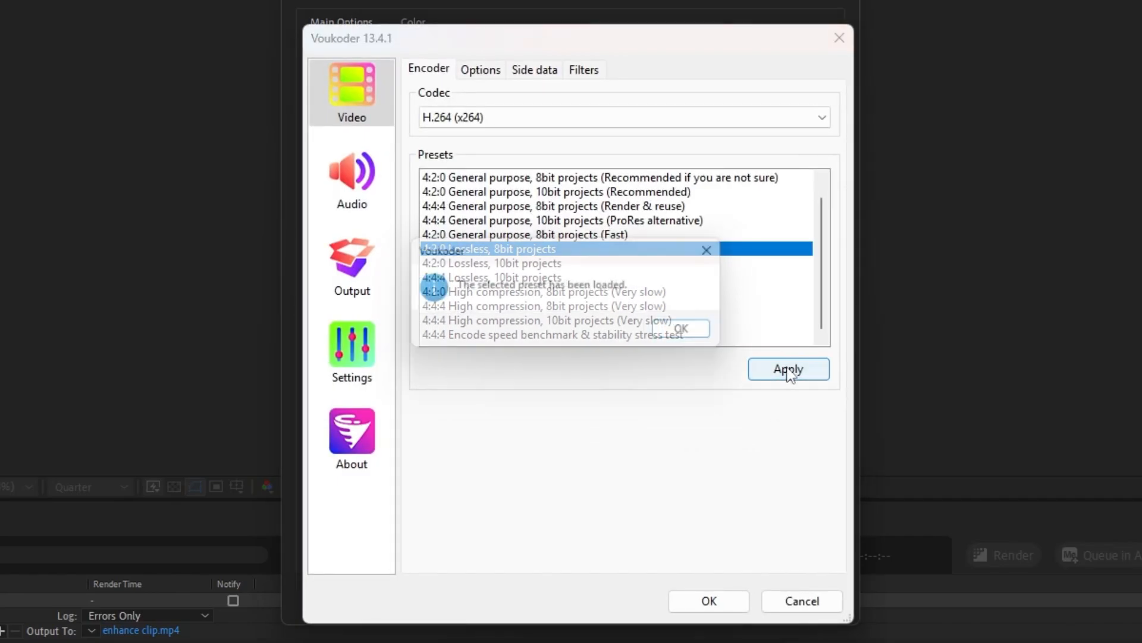
click(708, 600)
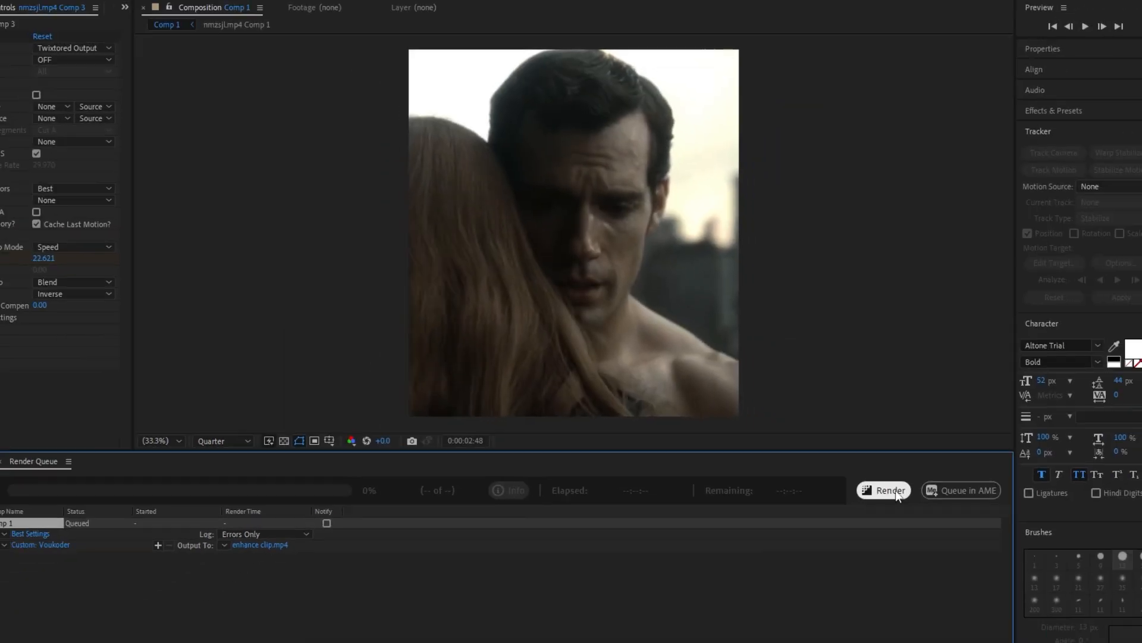
click(882, 490)
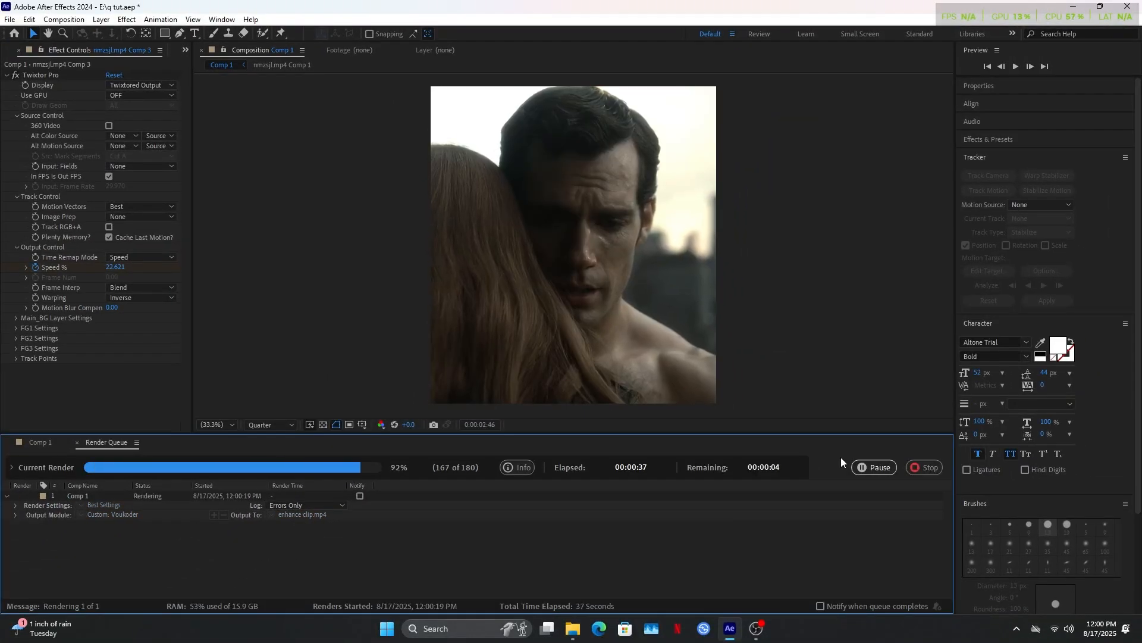
click(768, 628)
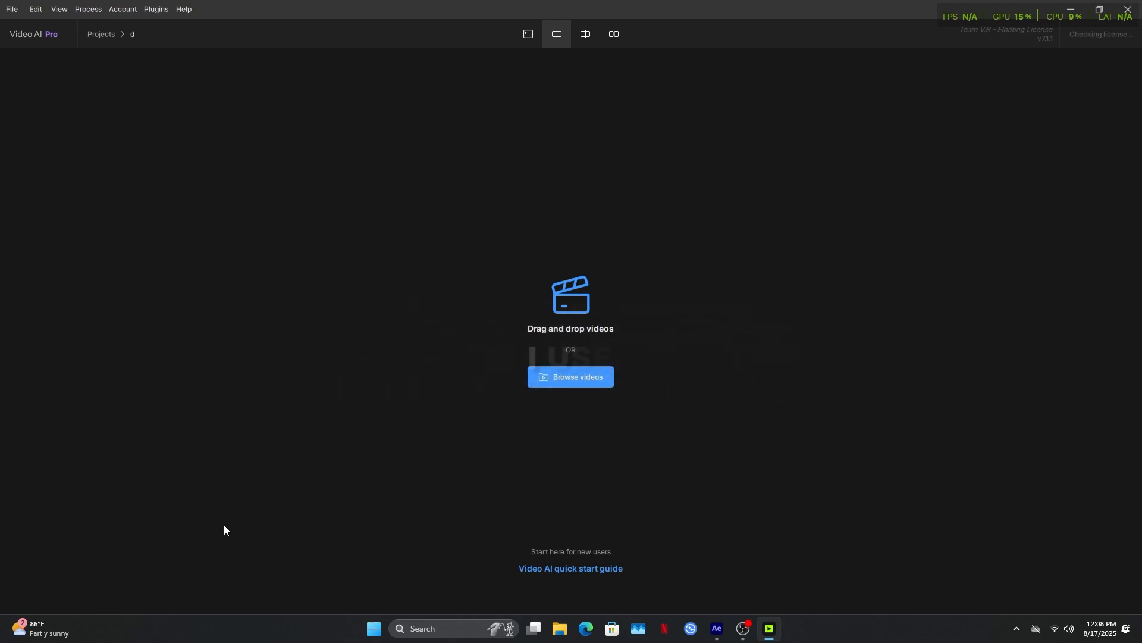
- Load the clip and turn on Proteus enhancement with custom parameters enabled
click(570, 376)
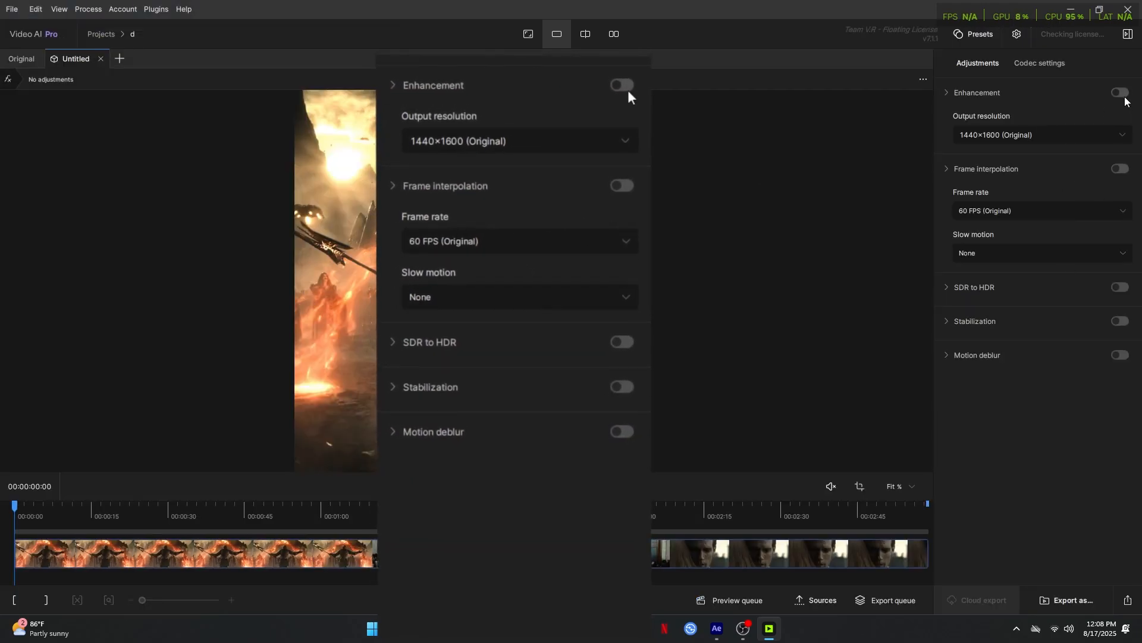
click(620, 85)
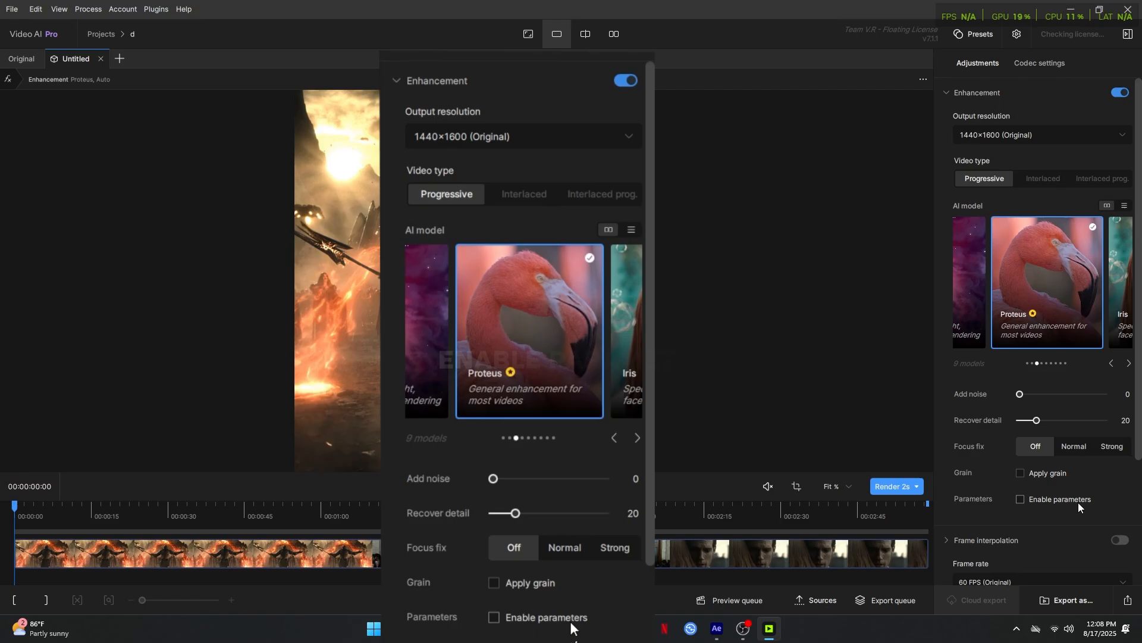
click(1020, 443)
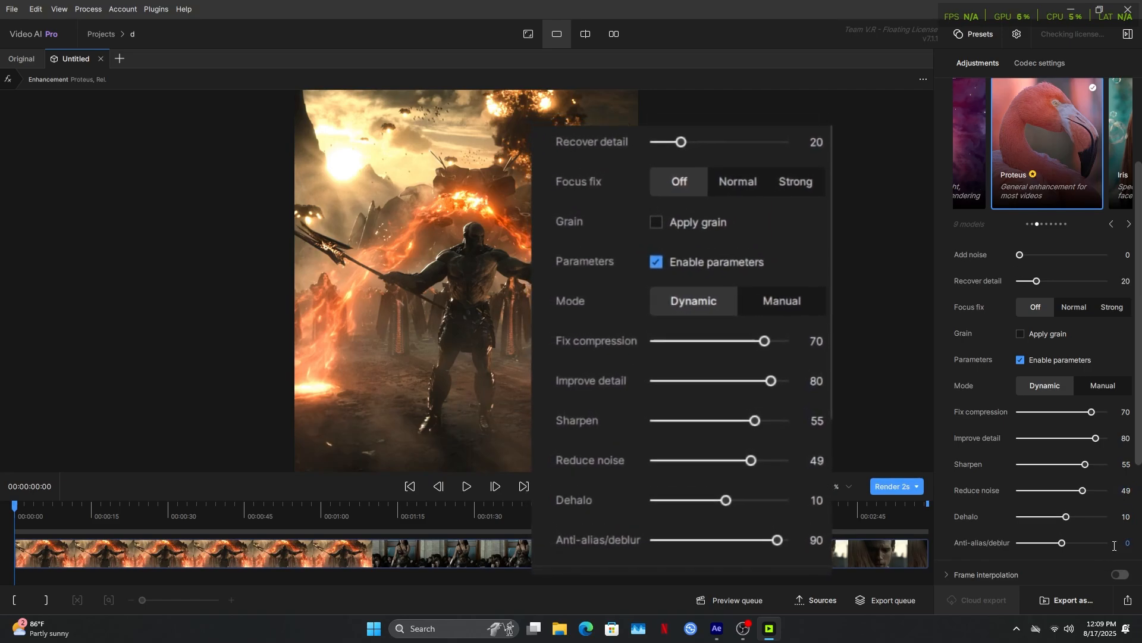
- Set the export codec to H264 High mp4 and add the job to the export queue
click(1039, 63)
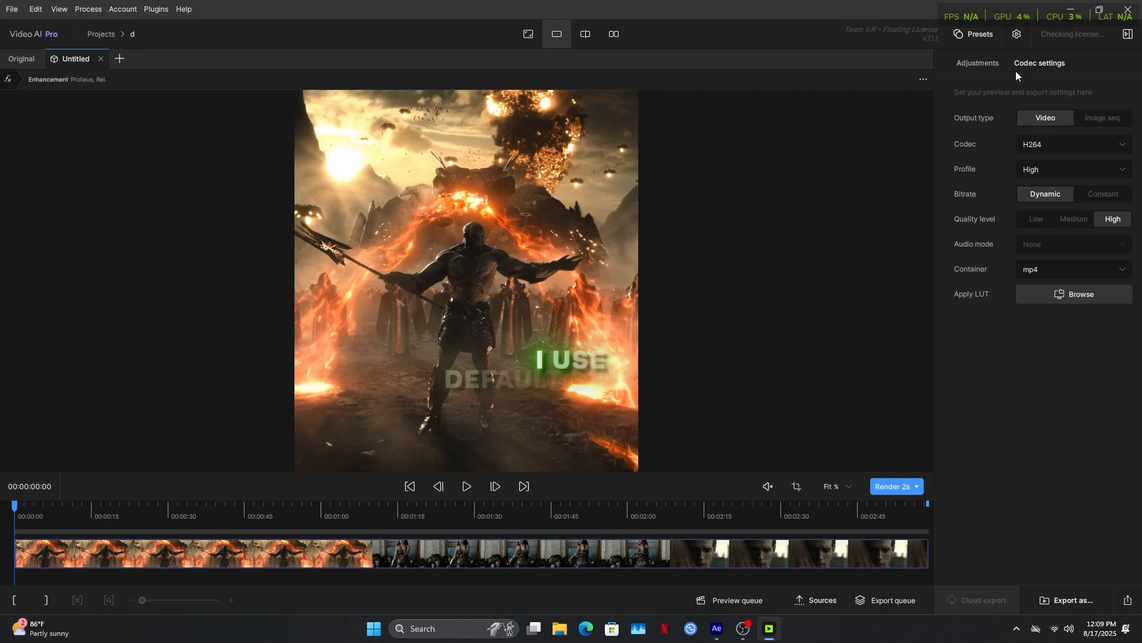
click(976, 62)
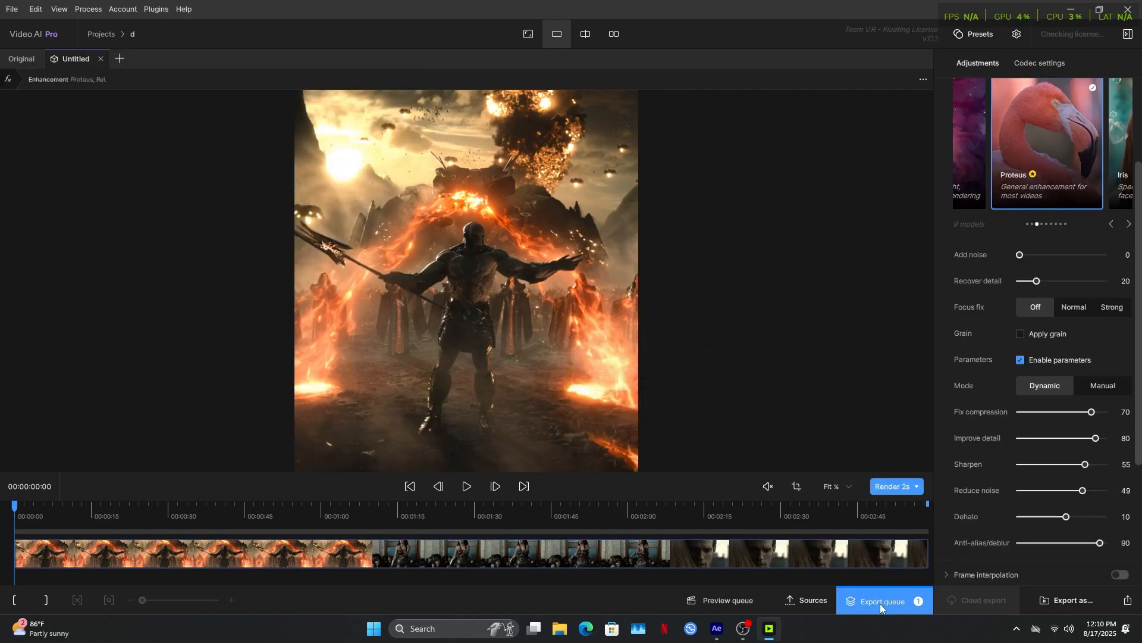
click(881, 600)
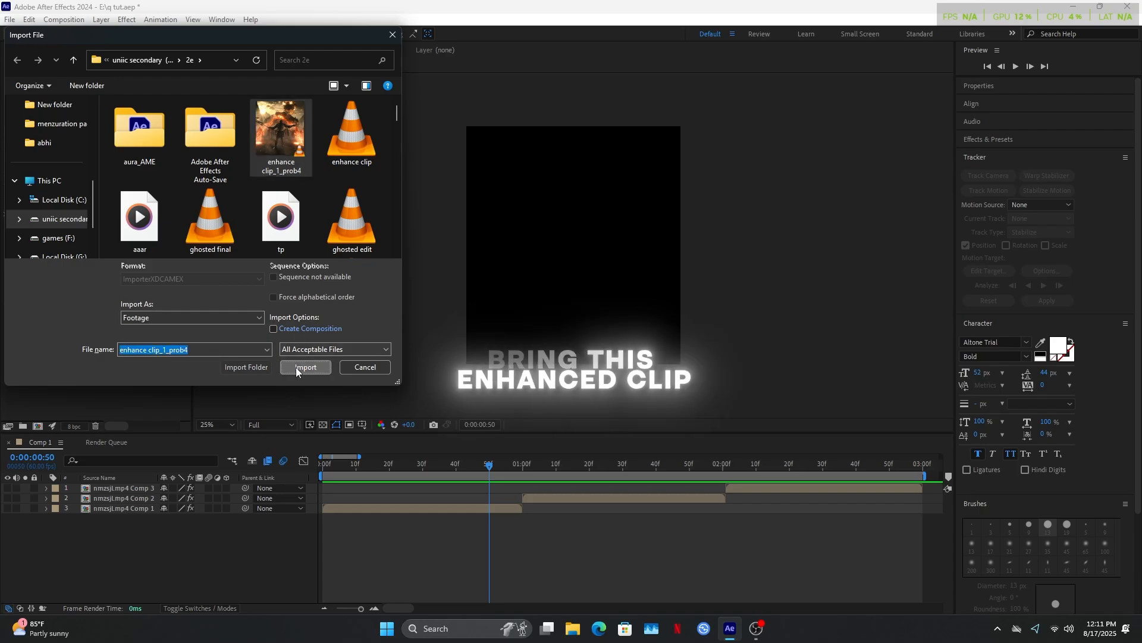
- Import the enhanced clip, add Looks and sharpen adjustments, and queue final render.mp4
click(305, 366)
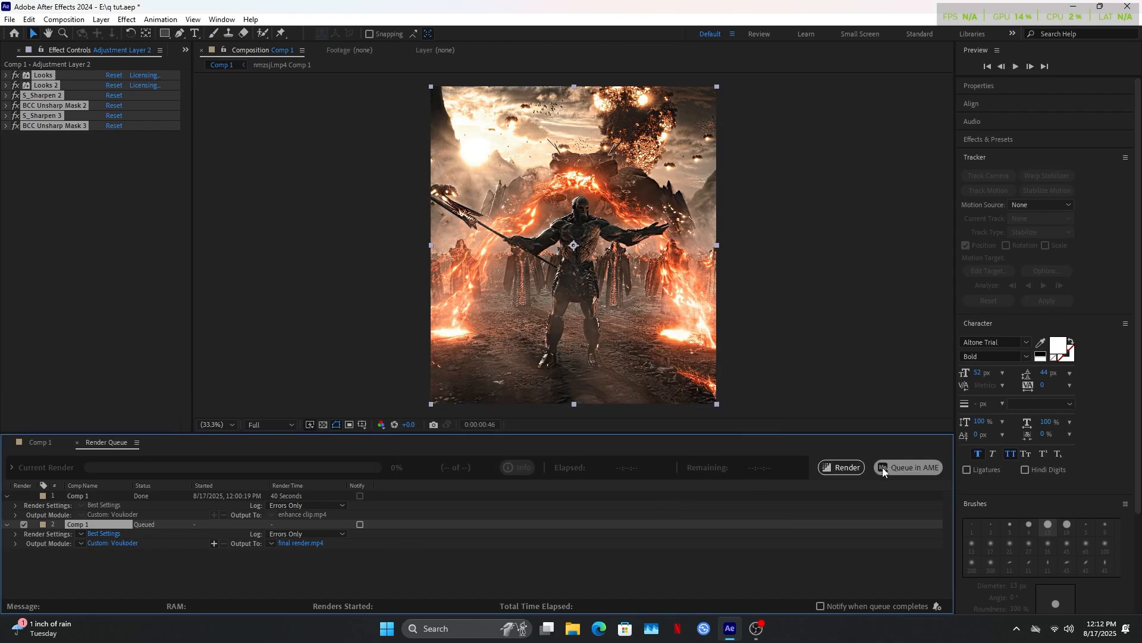
click(840, 467)
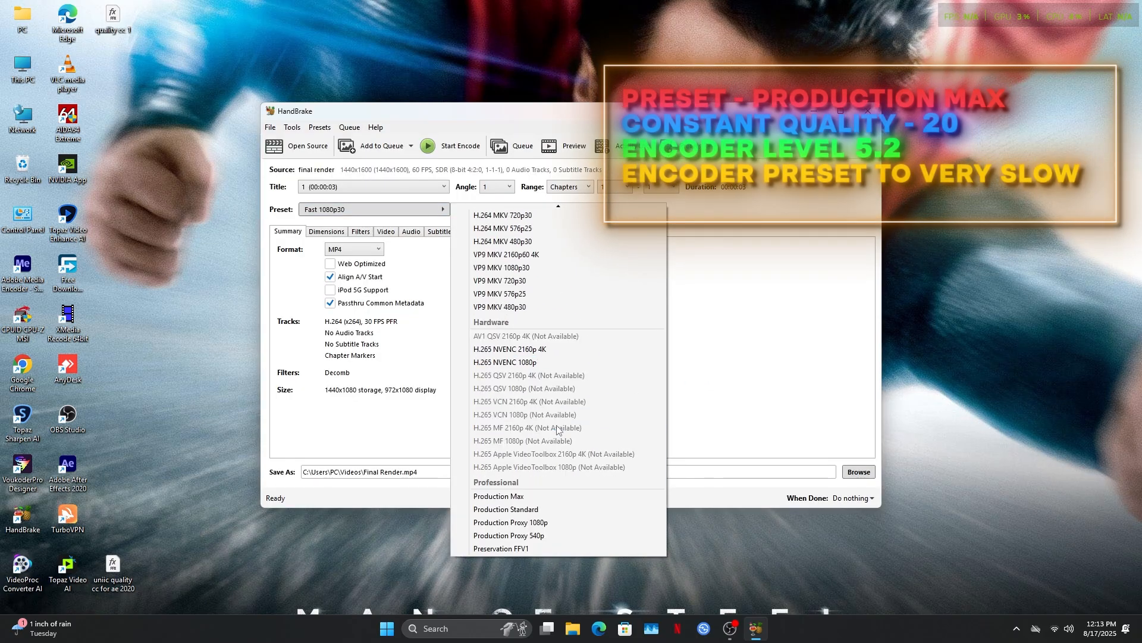
- Apply Production Max with RF 20, encoder level 5.2, then review the audio track settings
click(499, 496)
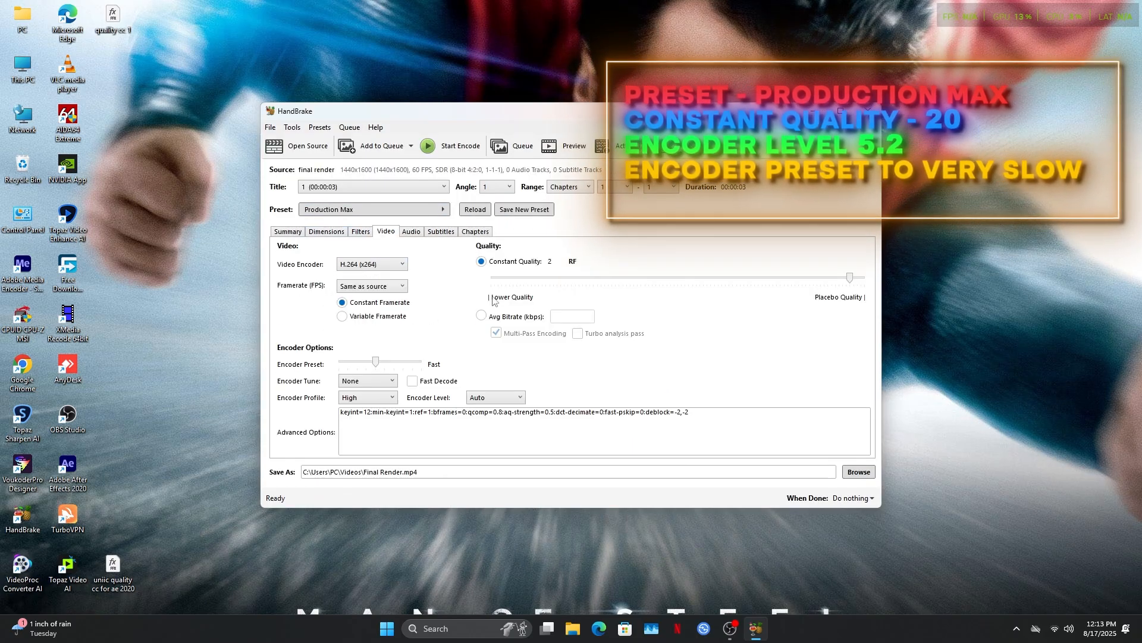
drag(849, 278, 710, 277)
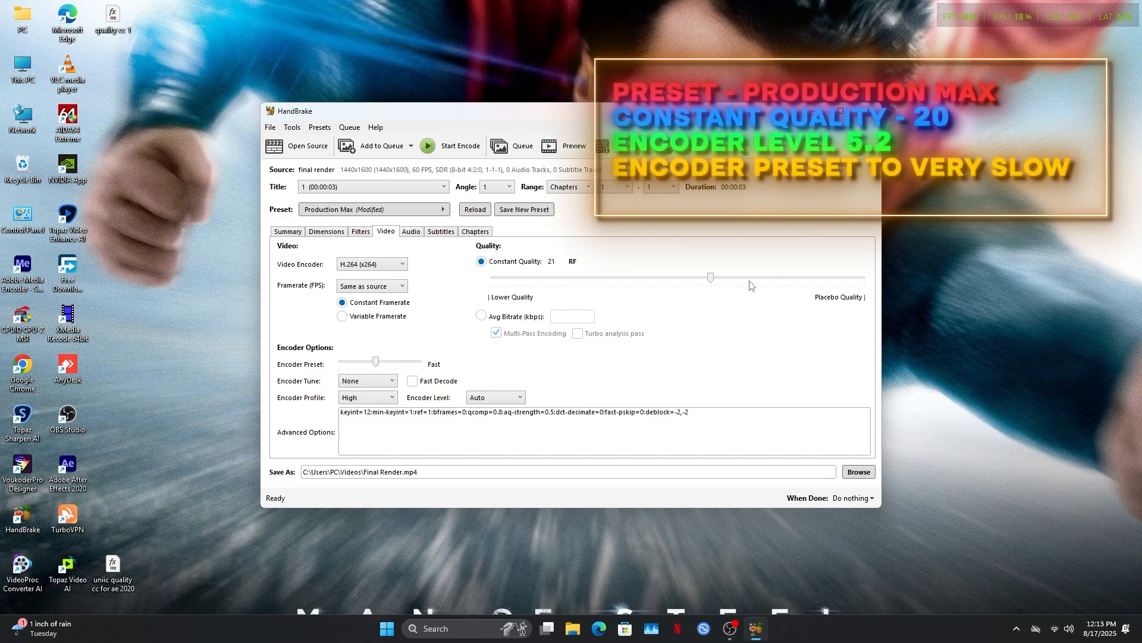
click(495, 397)
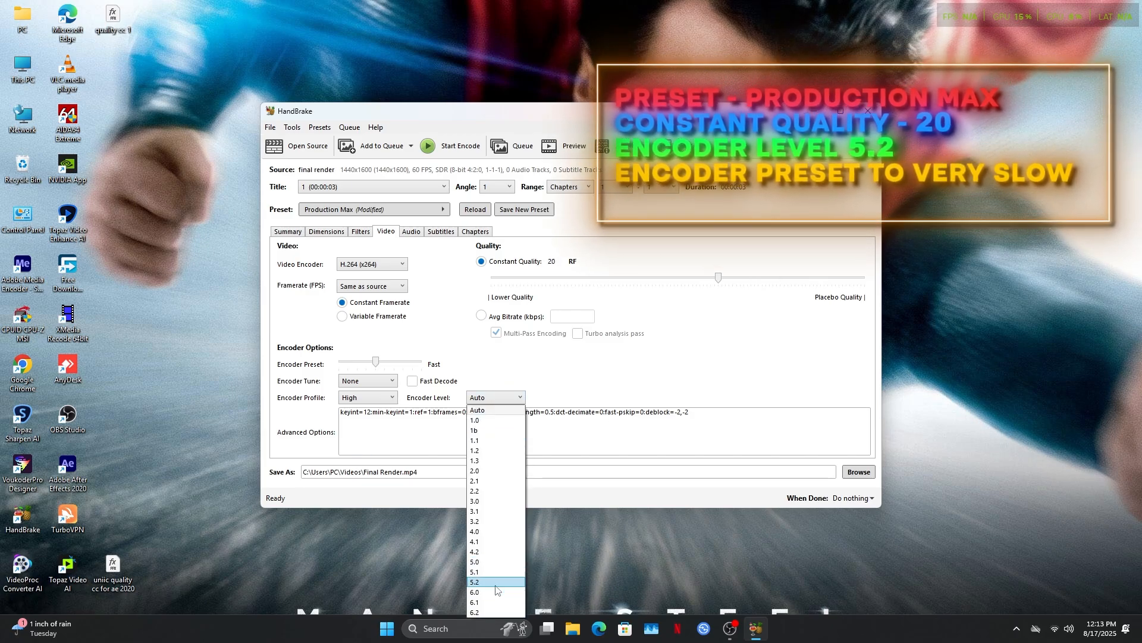
click(495, 582)
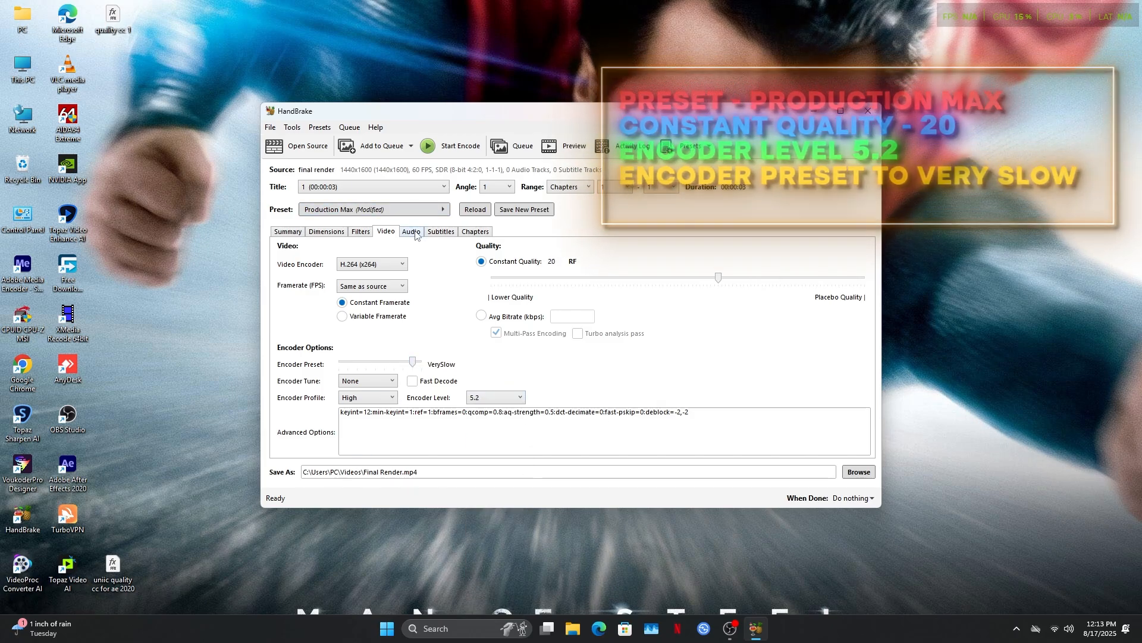
click(411, 231)
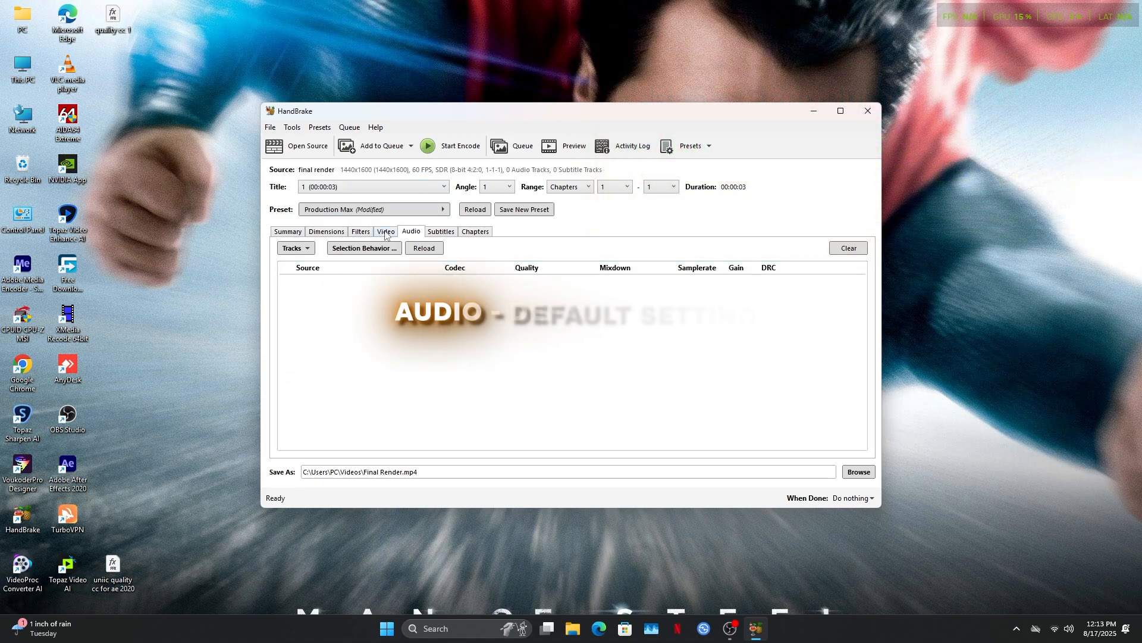